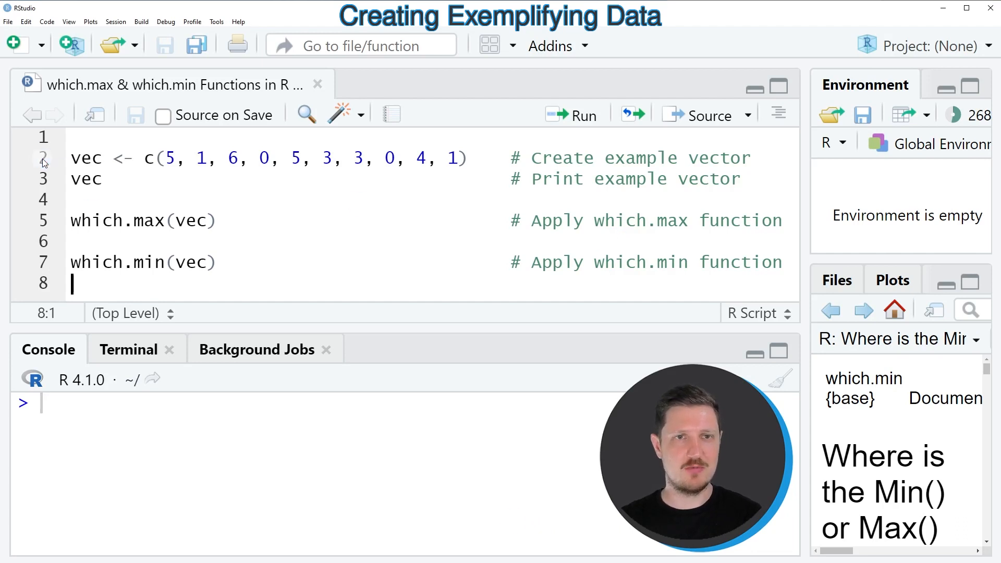
{"action": "left_click", "coordinate": [43, 157]}
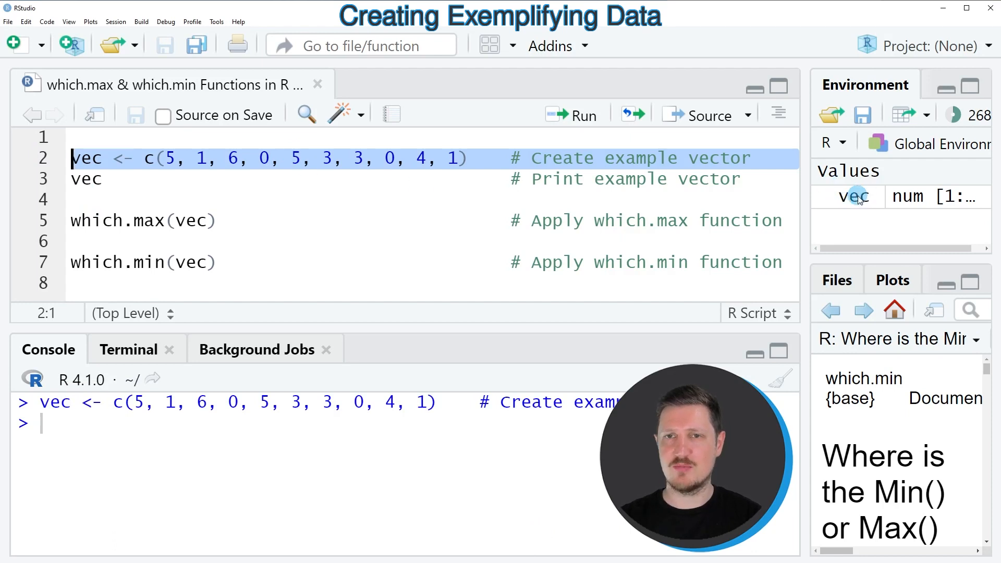
{"action": "left_click", "coordinate": [86, 179]}
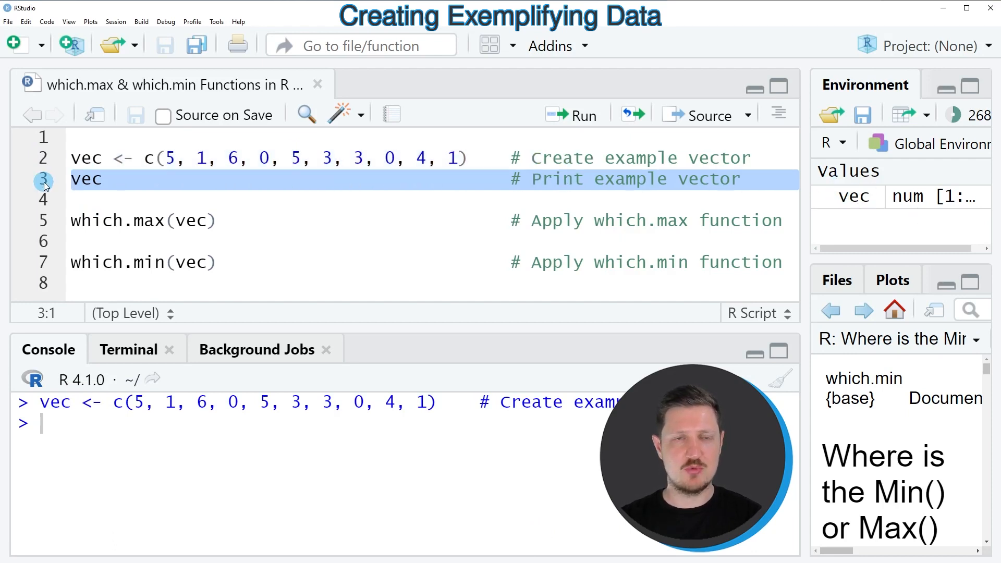
{"action": "left_click", "coordinate": [573, 114]}
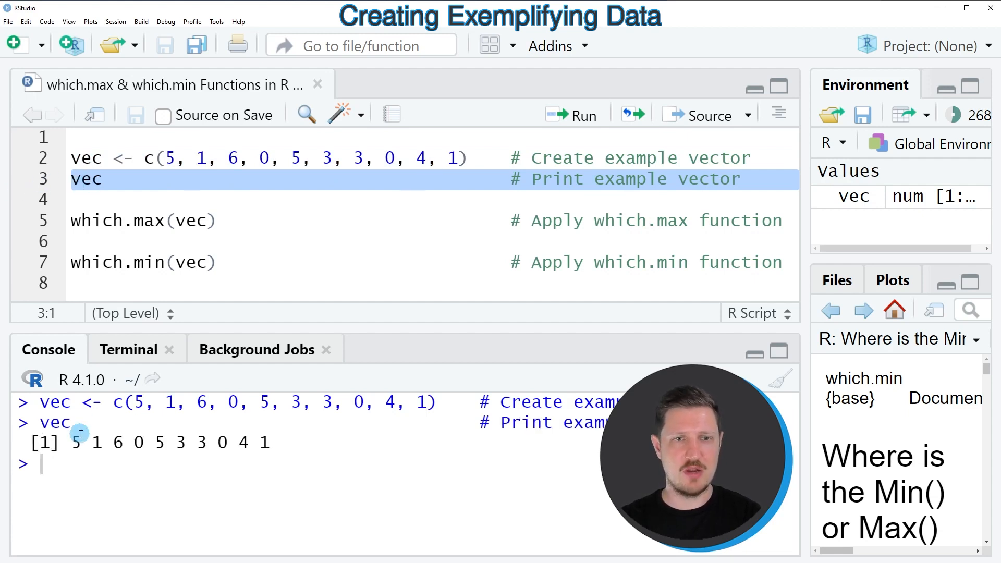
{"action": "left_click_drag", "start_coordinate": [75, 442], "coordinate": [268, 442]}
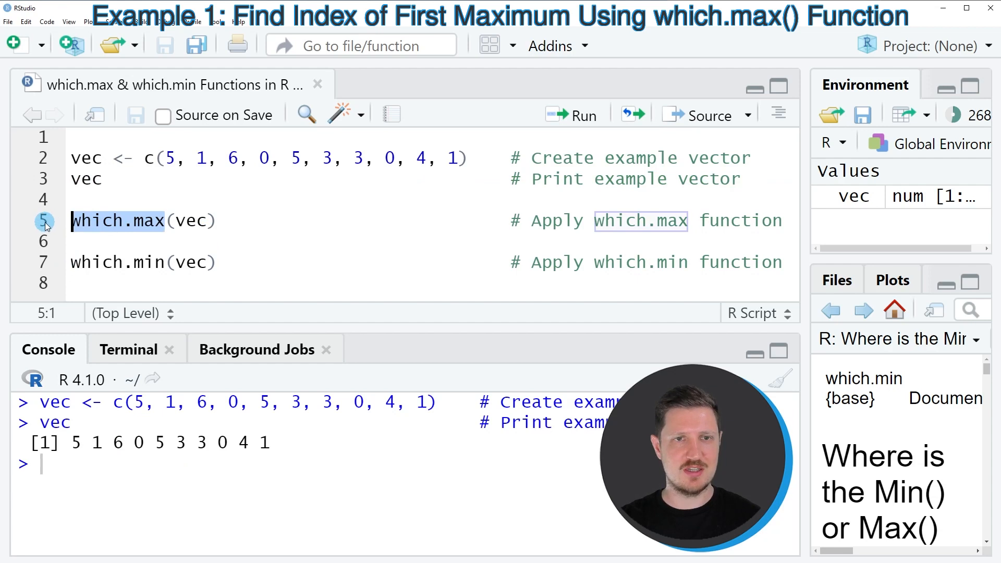
- Run which.max(vec) so the console returns 3, the first maximum's position
{"action": "left_click", "coordinate": [144, 221]}
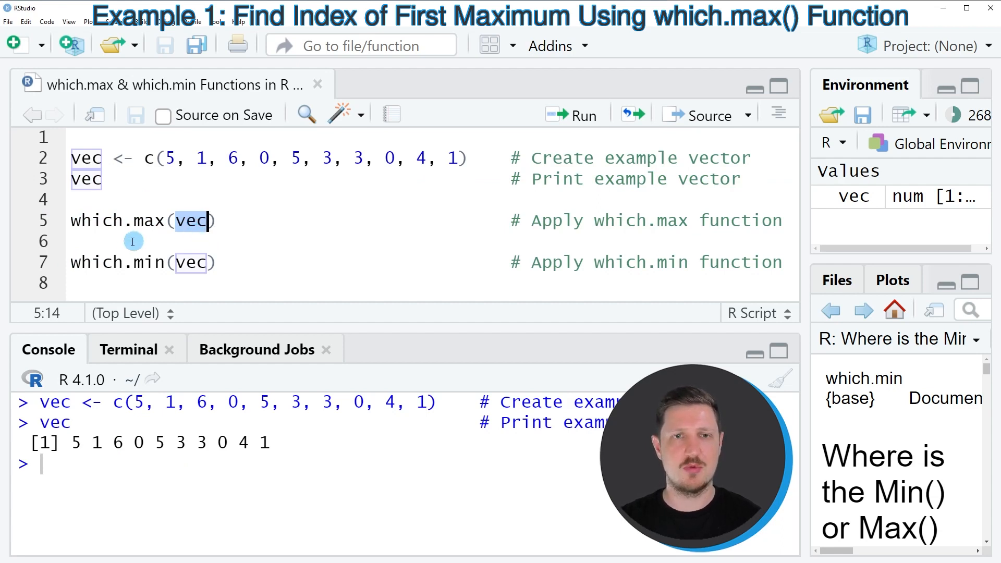
{"action": "mouse_move", "coordinate": [202, 241]}
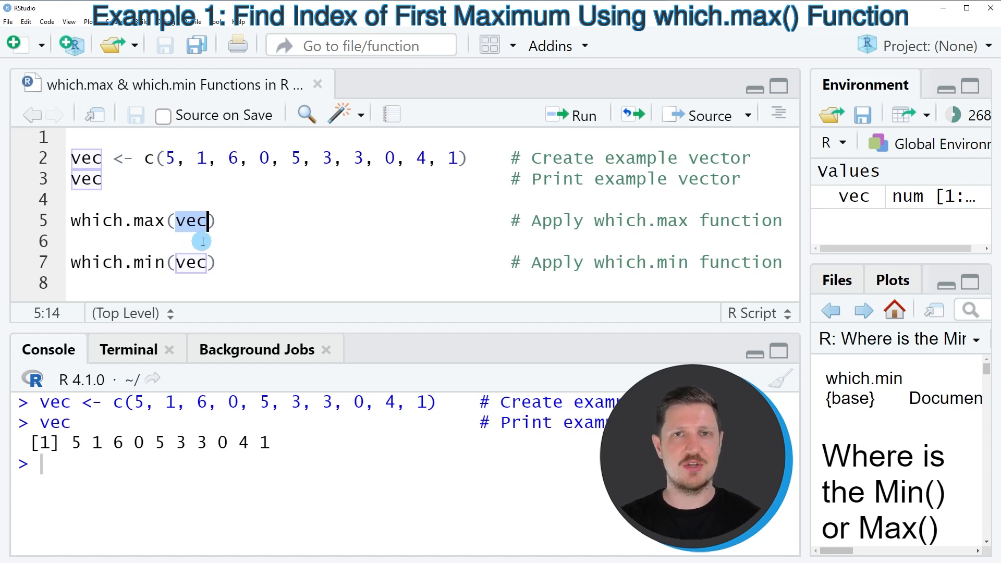
{"action": "left_click", "coordinate": [45, 220]}
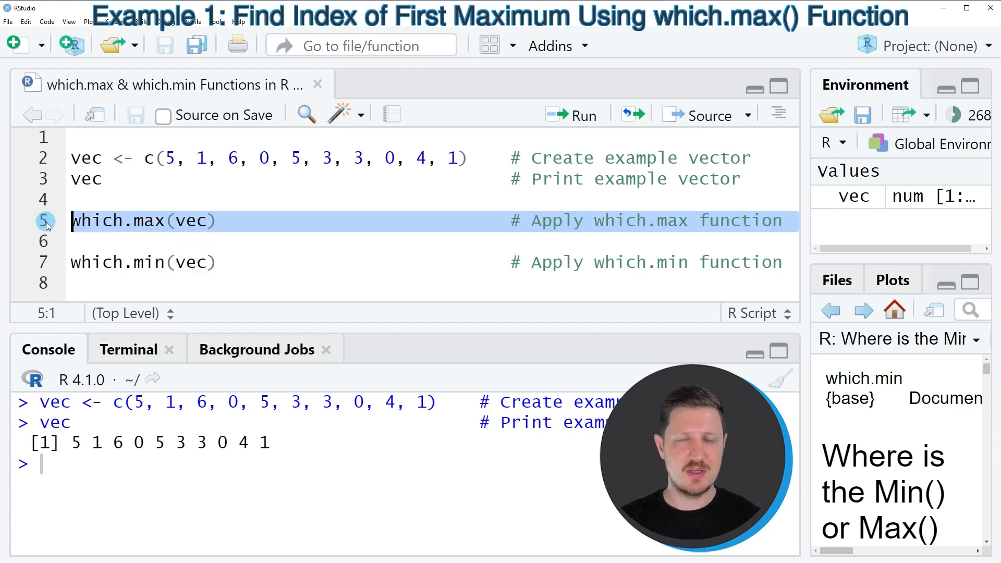
{"action": "left_click", "coordinate": [580, 115]}
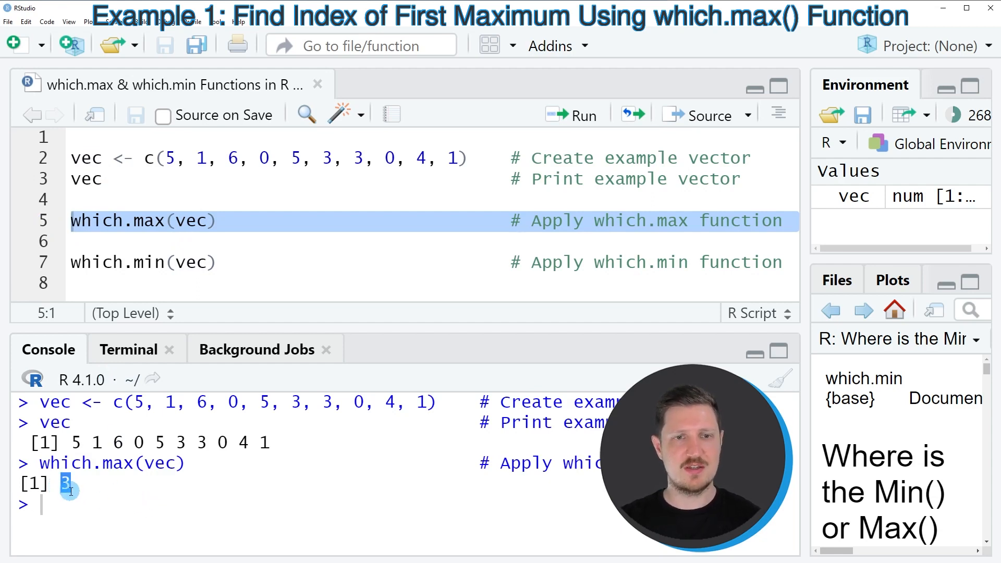
{"action": "mouse_move", "coordinate": [113, 503]}
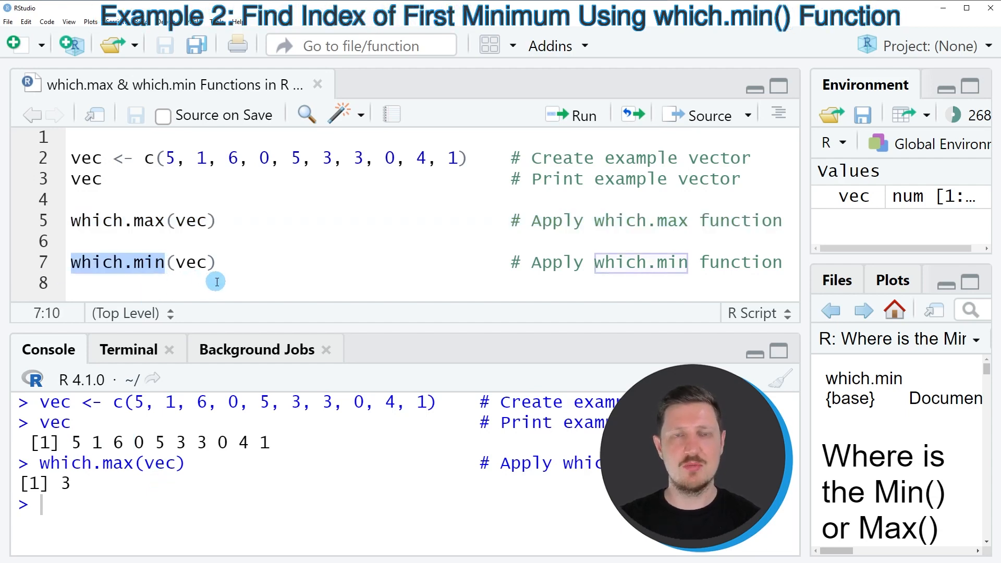
- Run which.min(vec) so the console returns 4, and highlight the minimum value 0
{"action": "left_click", "coordinate": [46, 262]}
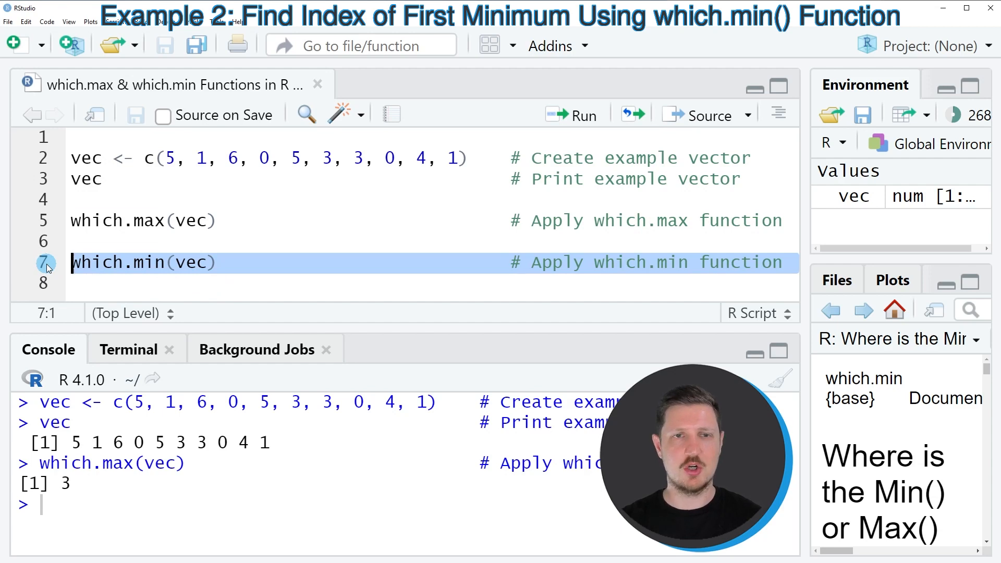
{"action": "left_click", "coordinate": [572, 115]}
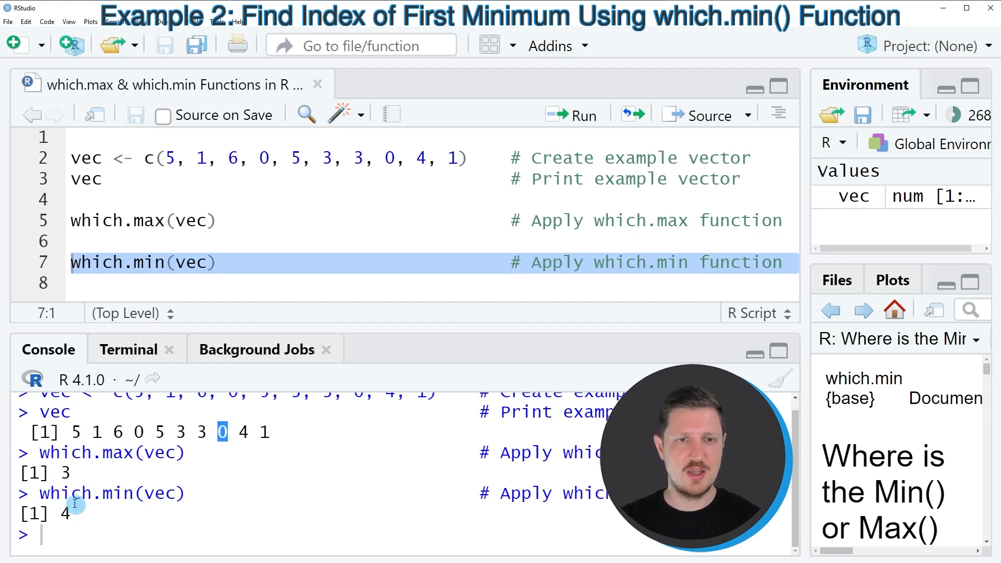
{"action": "double_click", "coordinate": [90, 493]}
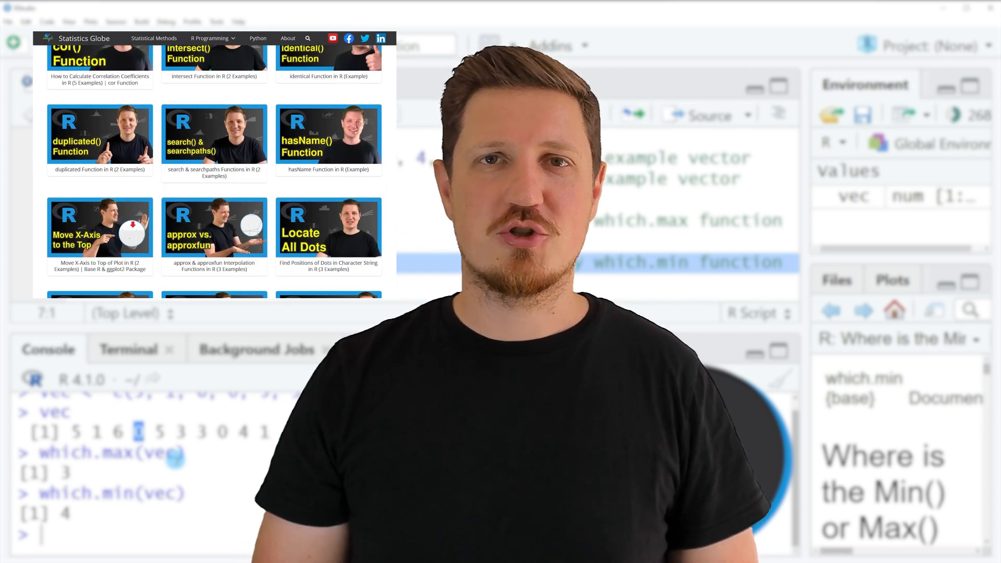
- Browse the R Programming topics from the Statistics Globe navigation menu
{"action": "left_click", "coordinate": [210, 38]}
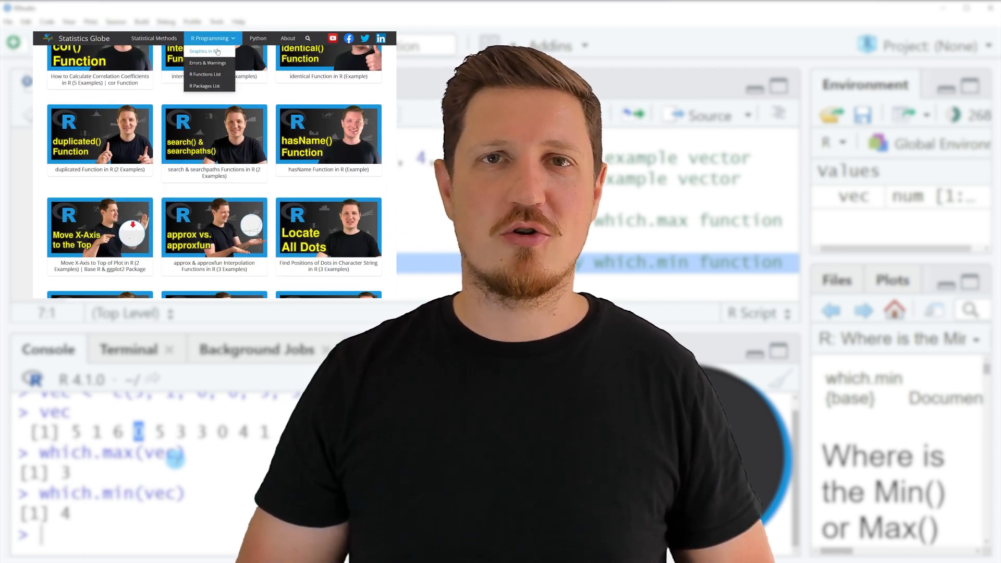
{"action": "left_click", "coordinate": [203, 51]}
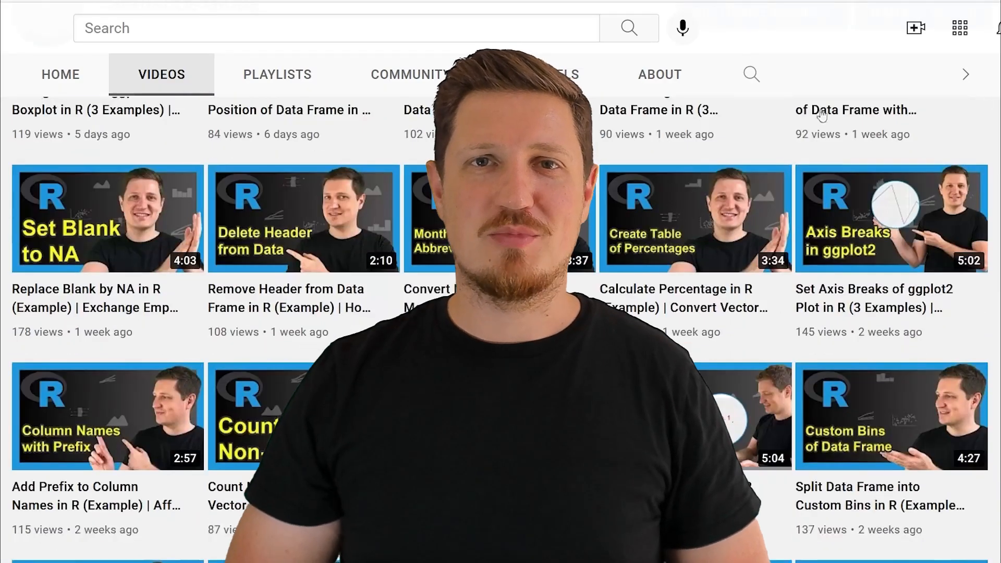
- Scroll down the channel's Videos list to reveal older R tutorials
{"action": "scroll", "scroll_direction": "down", "scroll_amount": 3}
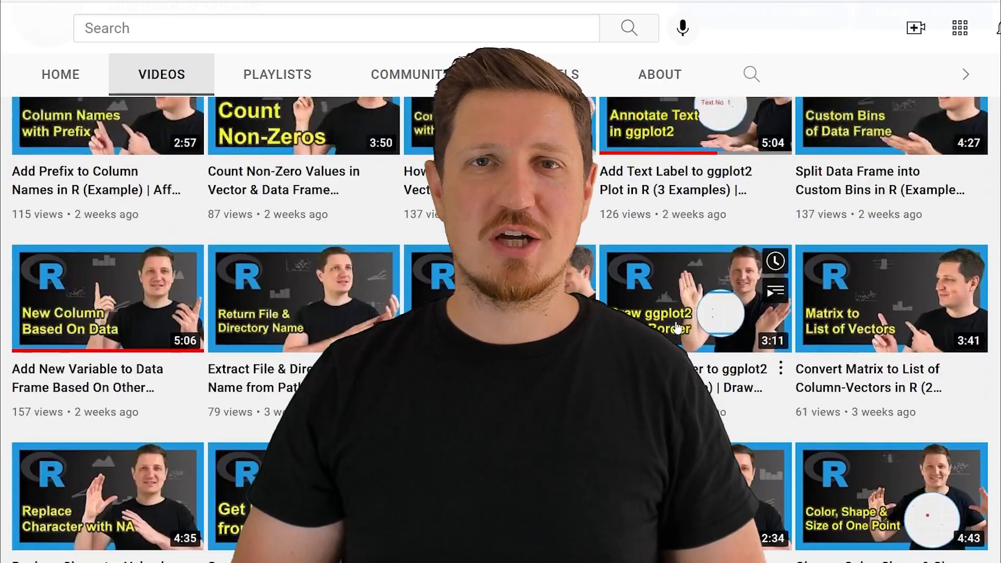
{"action": "scroll", "scroll_direction": "down", "scroll_amount": 3}
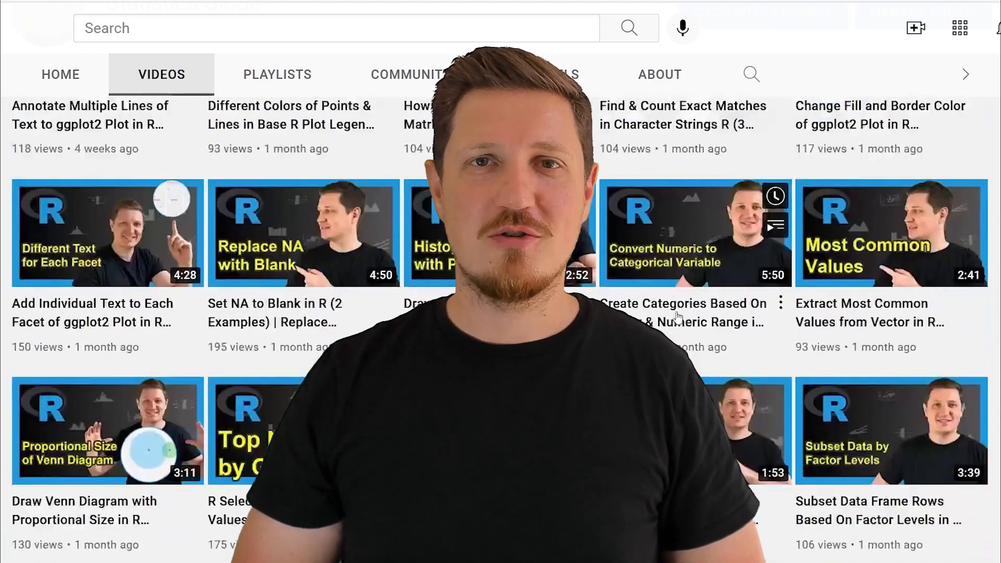
{"action": "scroll", "scroll_direction": "down", "scroll_amount": 3}
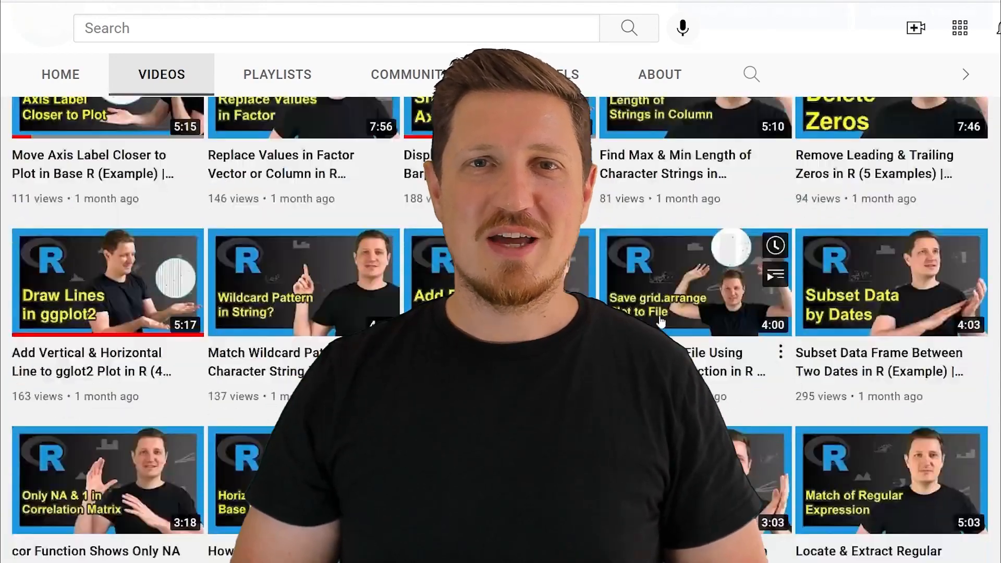